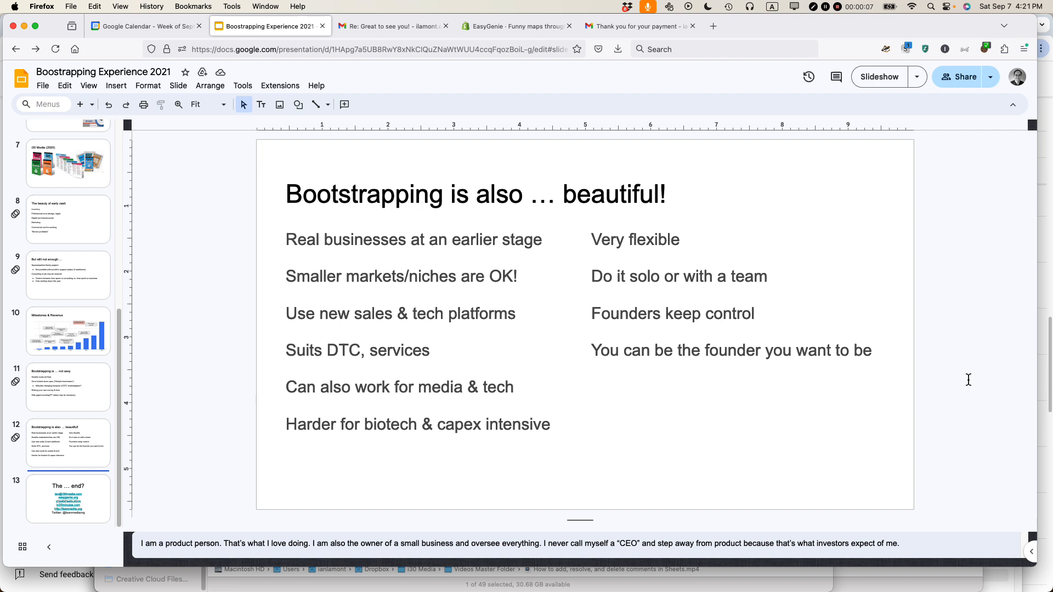
pyautogui.moveTo(901, 363)
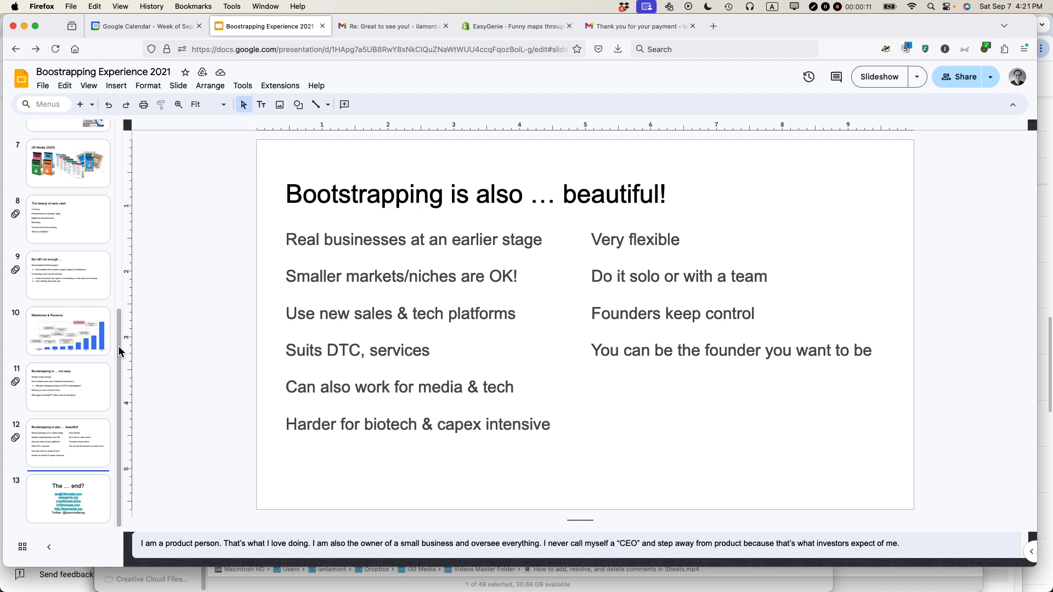
# Step: Post the comment 'This needs to be bulleted text' on the left-column list text
pyautogui.scroll(3)
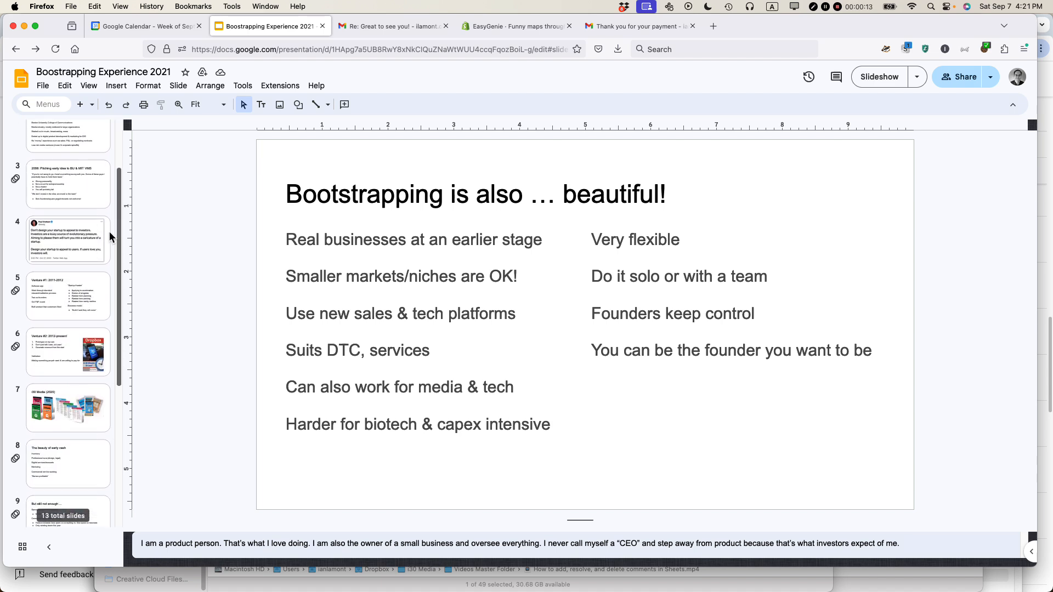
pyautogui.scroll(-3)
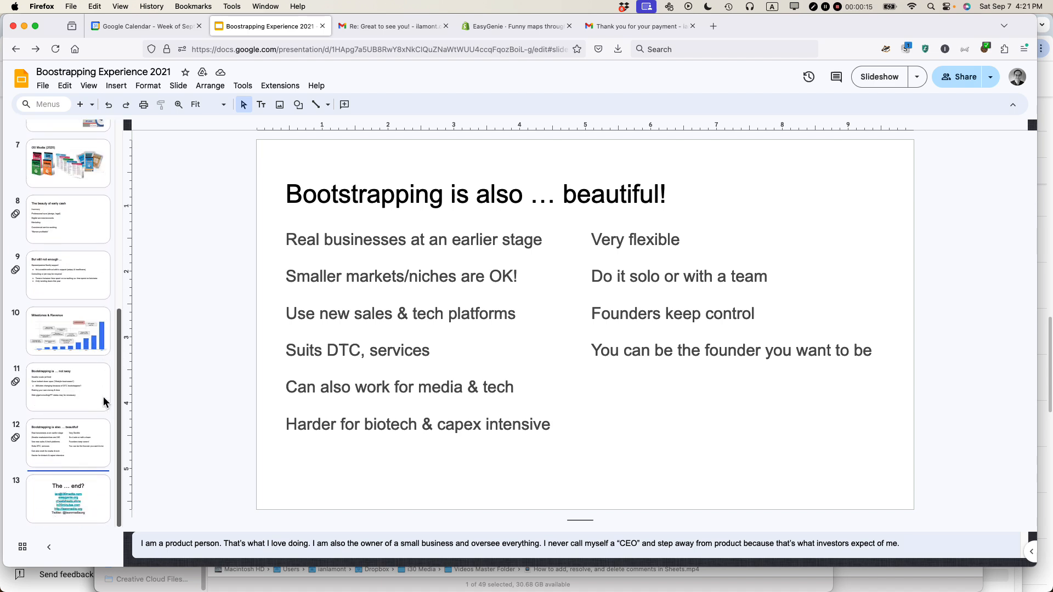
pyautogui.click(68, 442)
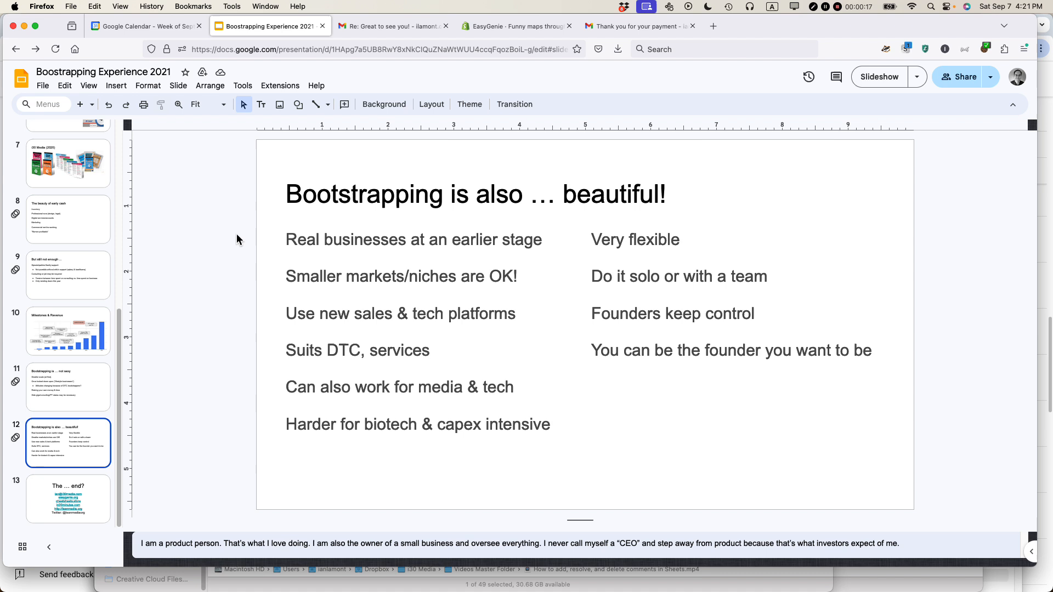
pyautogui.moveTo(514, 226)
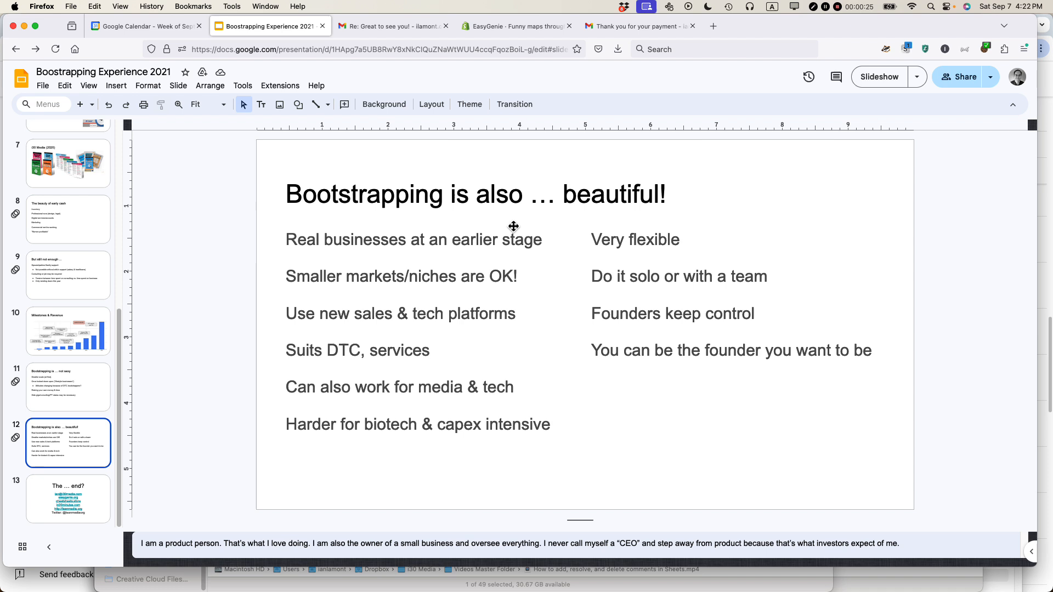
pyautogui.moveTo(579, 306)
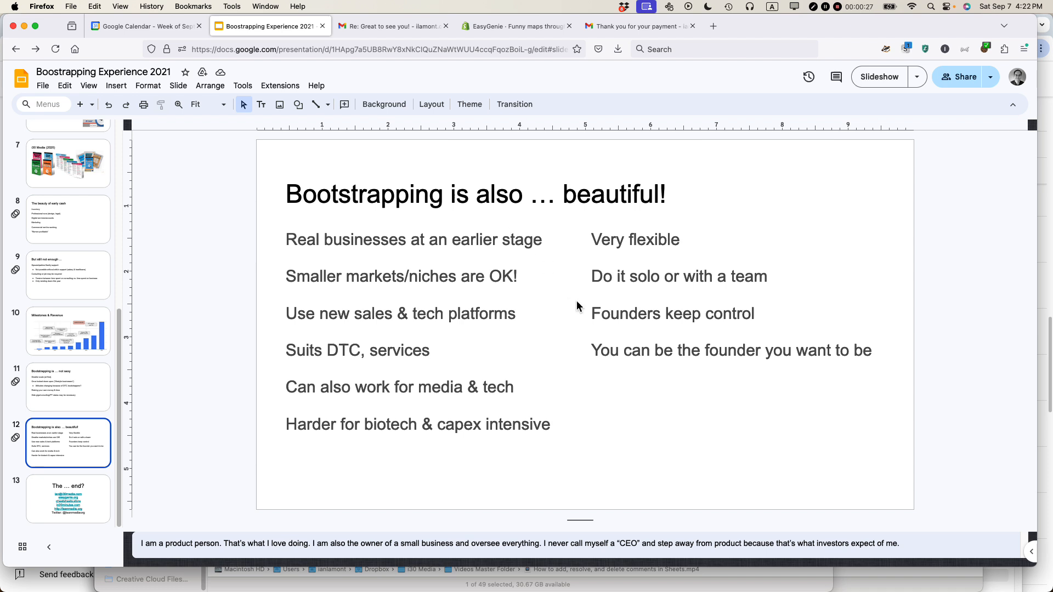
pyautogui.moveTo(467, 257)
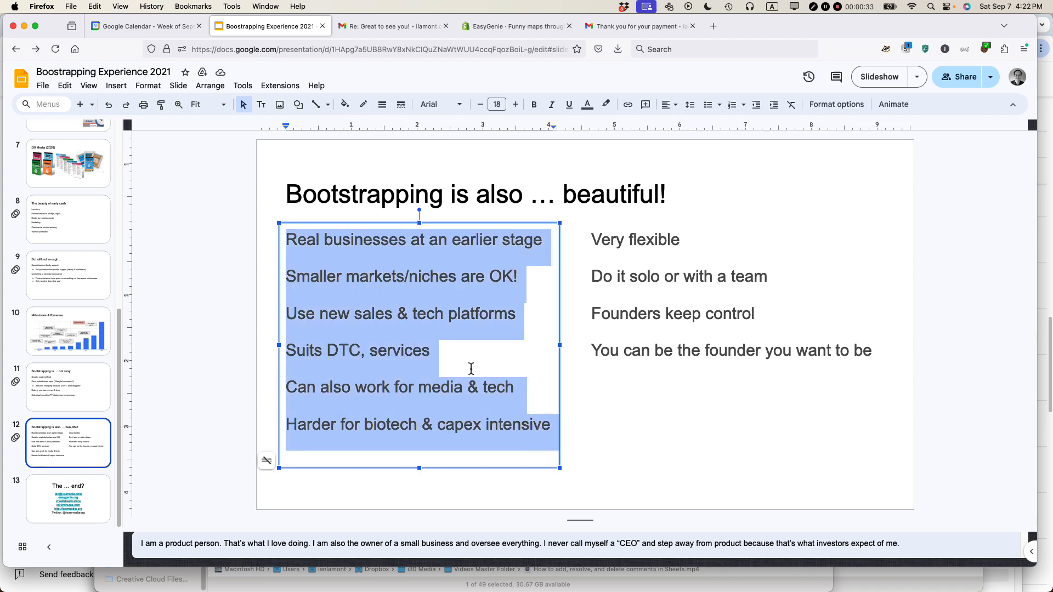
pyautogui.moveTo(498, 301)
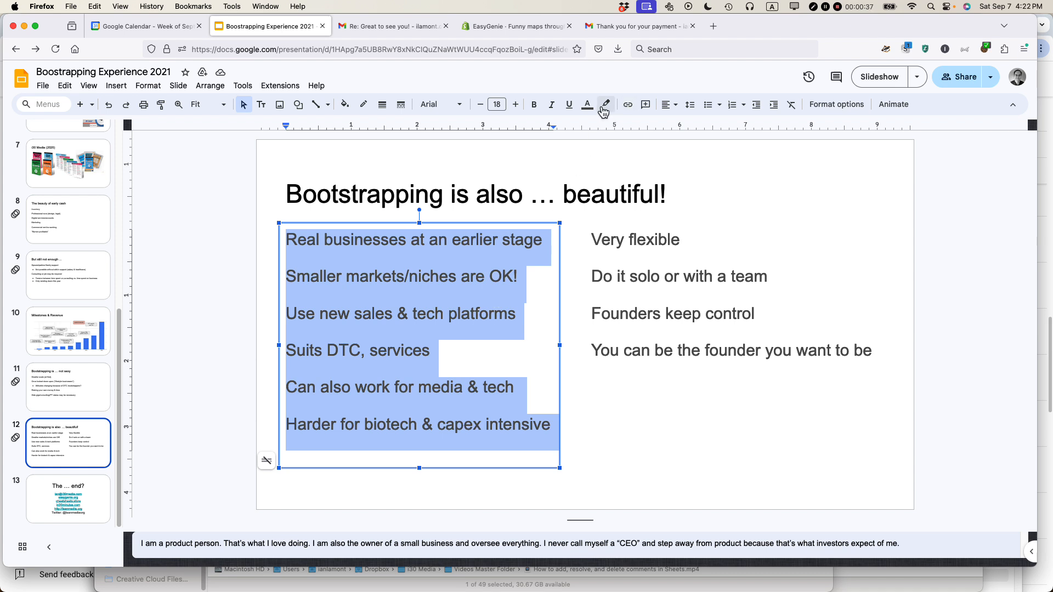
pyautogui.moveTo(645, 104)
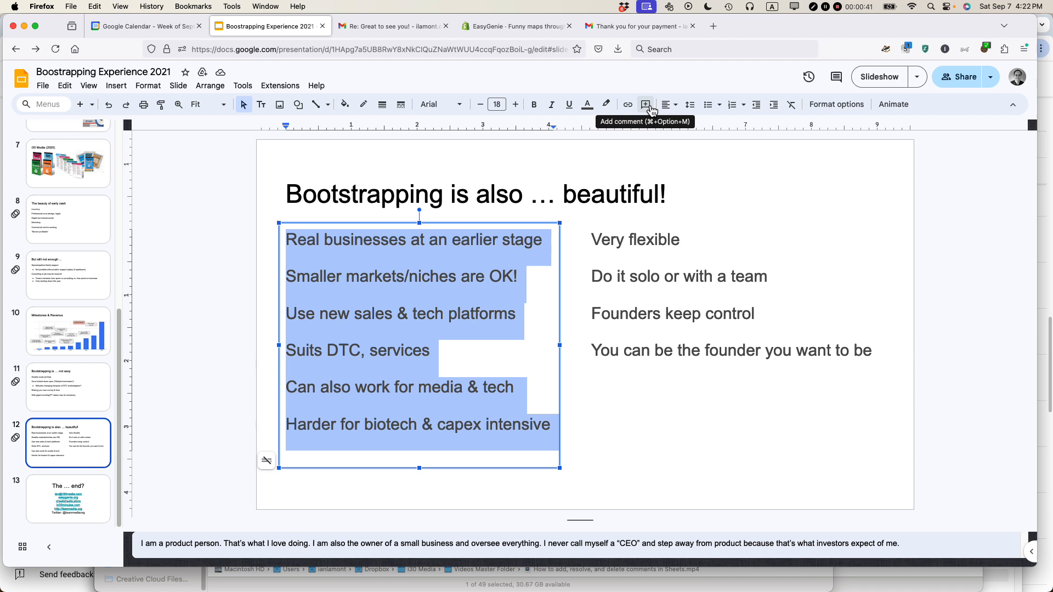
pyautogui.click(645, 104)
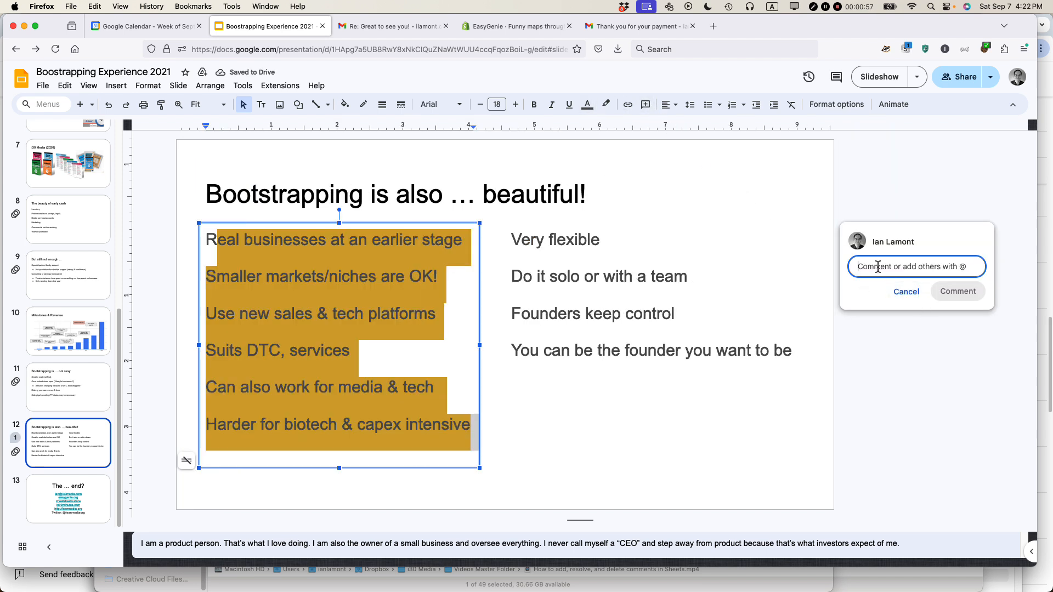
pyautogui.write('This needs to be bullet')
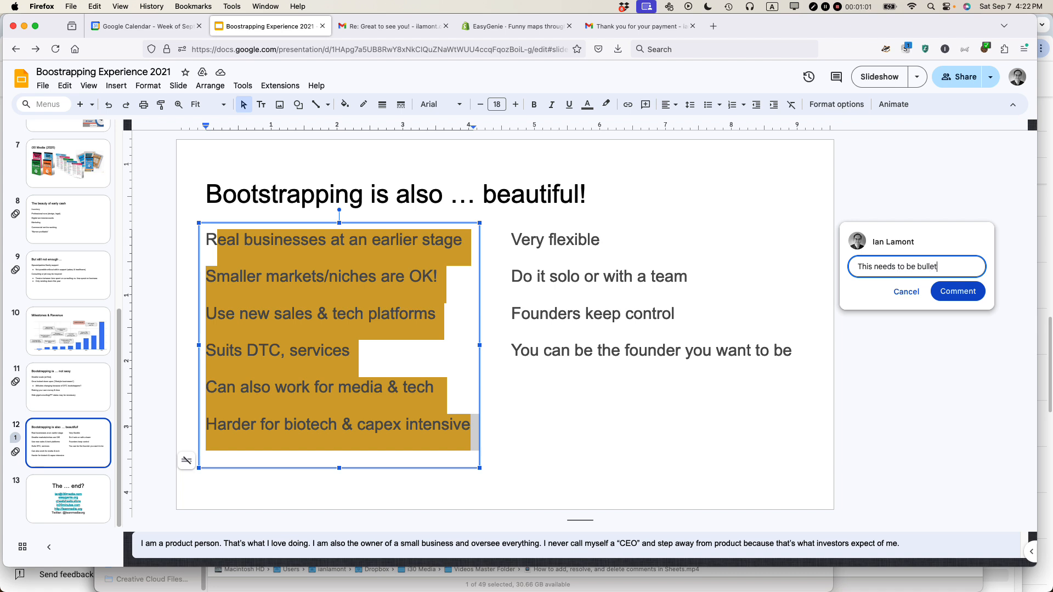
pyautogui.write('ed text')
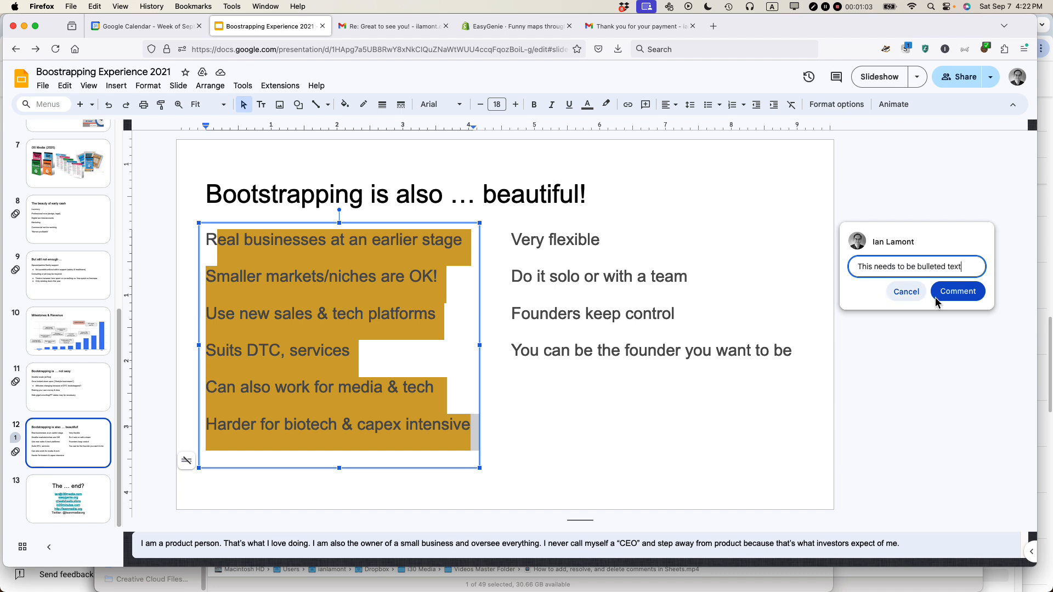
pyautogui.click(956, 291)
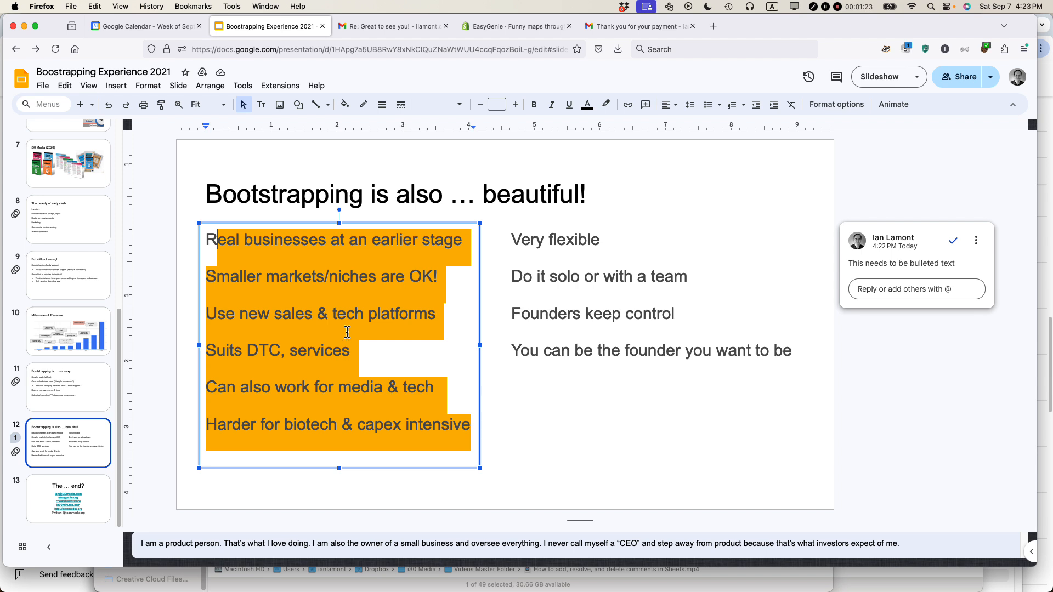
pyautogui.moveTo(632, 381)
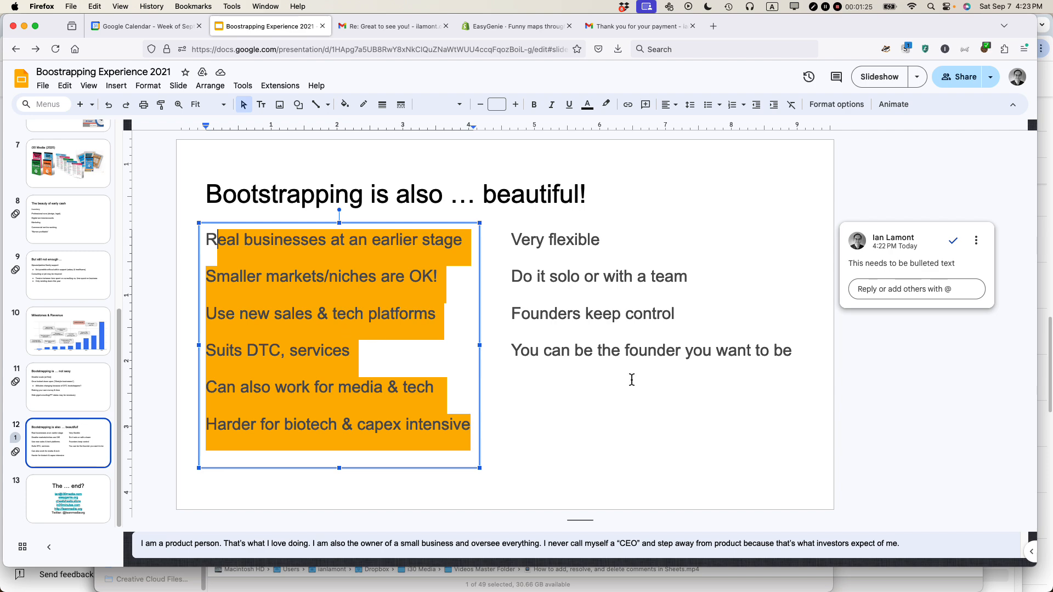
pyautogui.moveTo(956, 77)
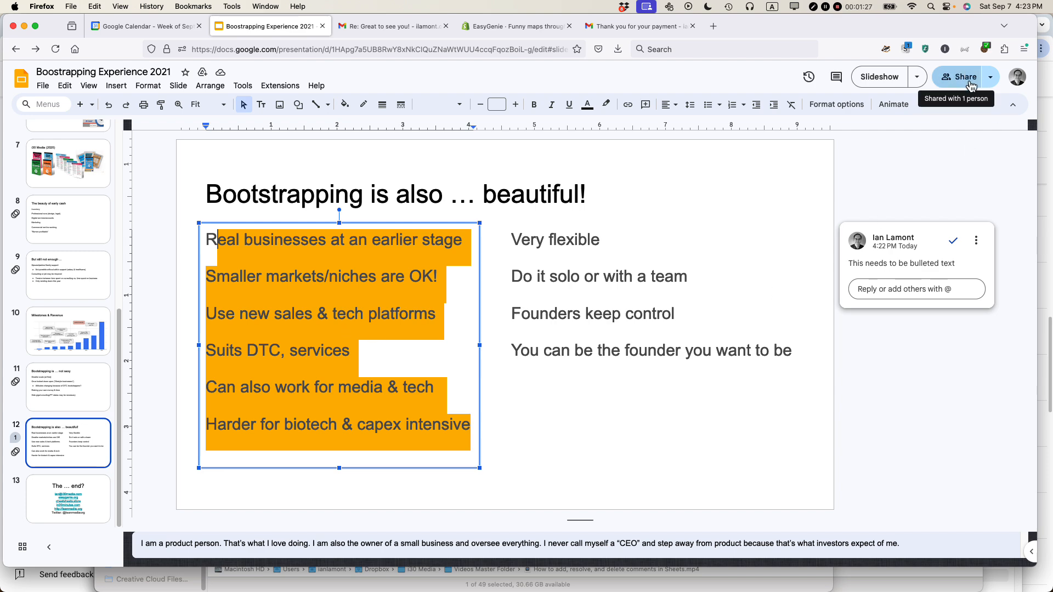
pyautogui.click(959, 76)
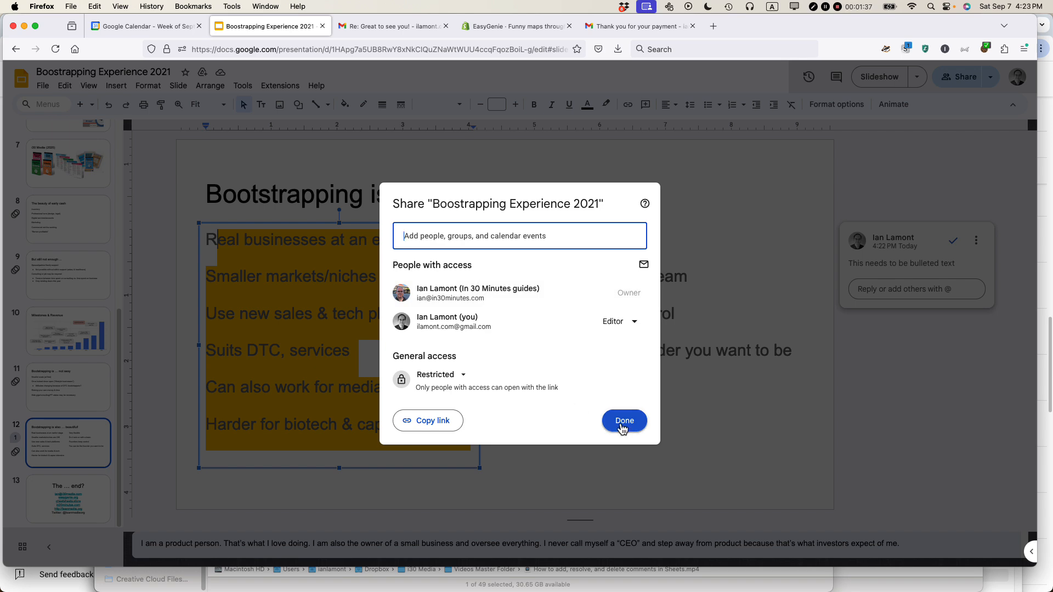
pyautogui.click(623, 420)
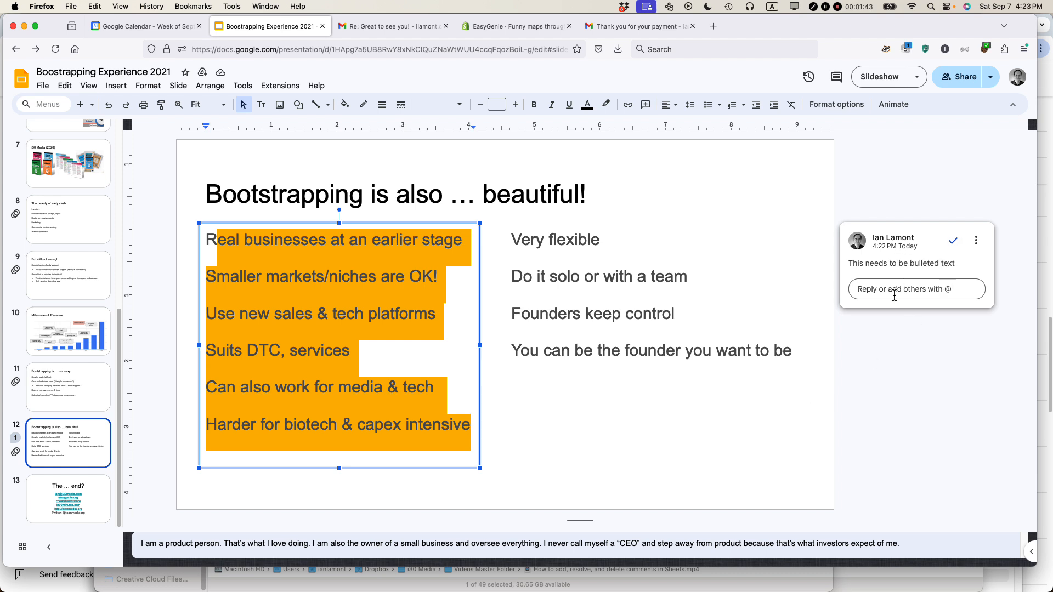
# Step: Reply 'Take care of this by next Sunday' under the bulleted-text comment
pyautogui.click(915, 288)
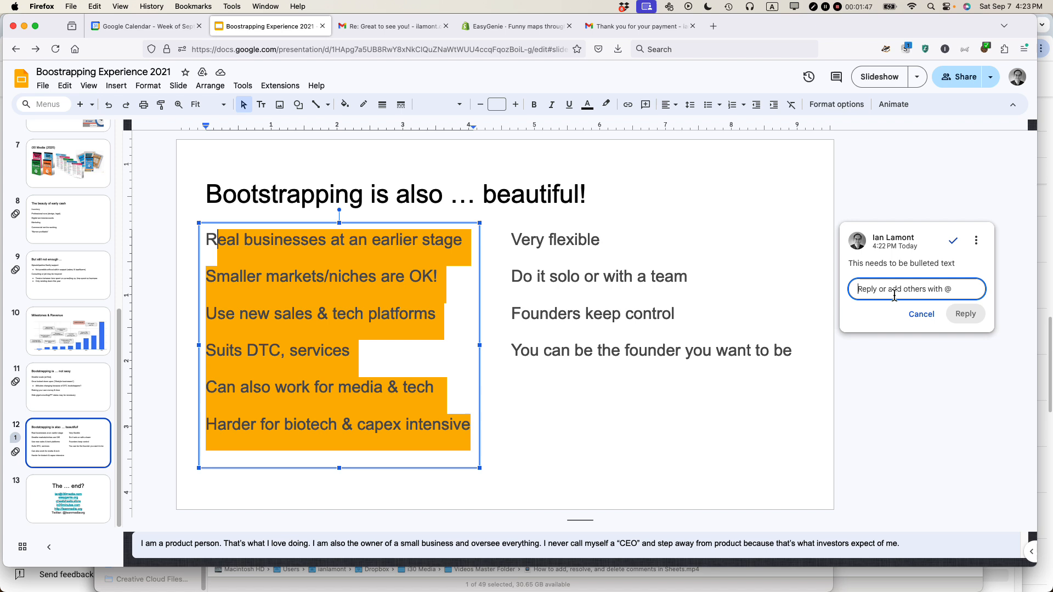
pyautogui.write('Take care of this')
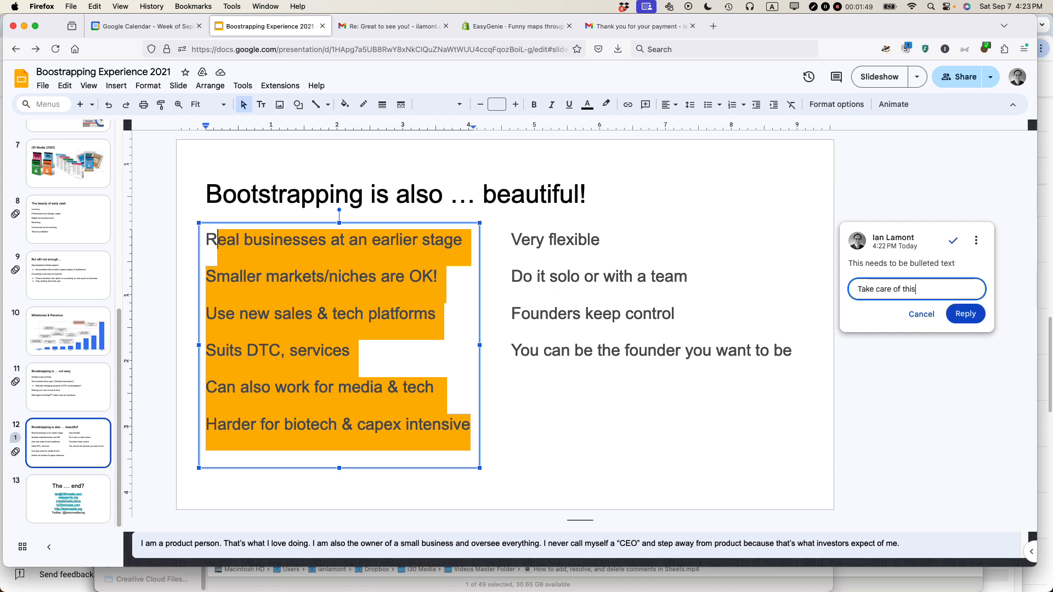
pyautogui.write('by next Sunda')
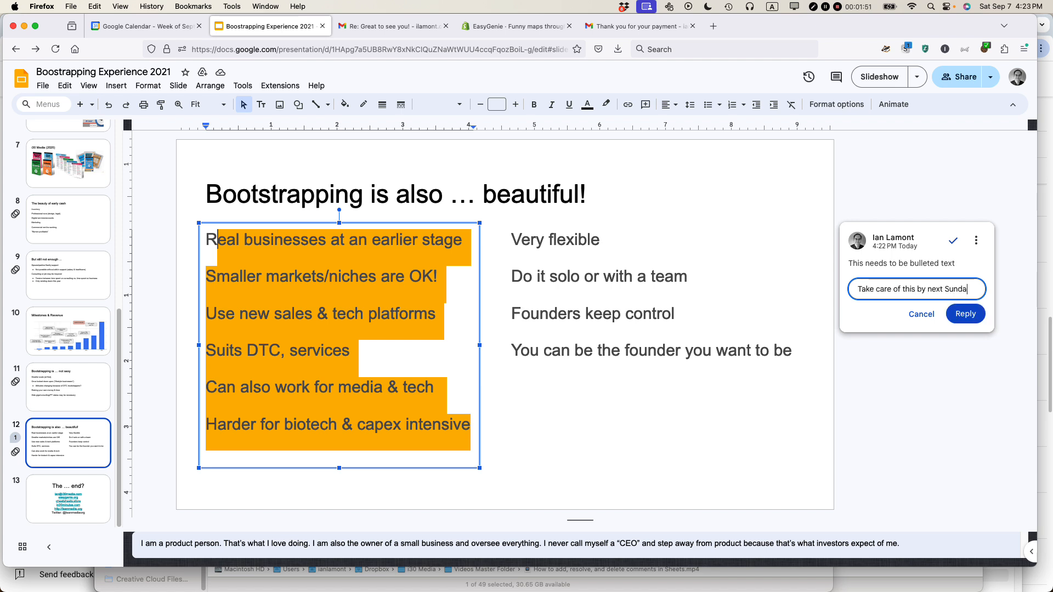
pyautogui.click(964, 313)
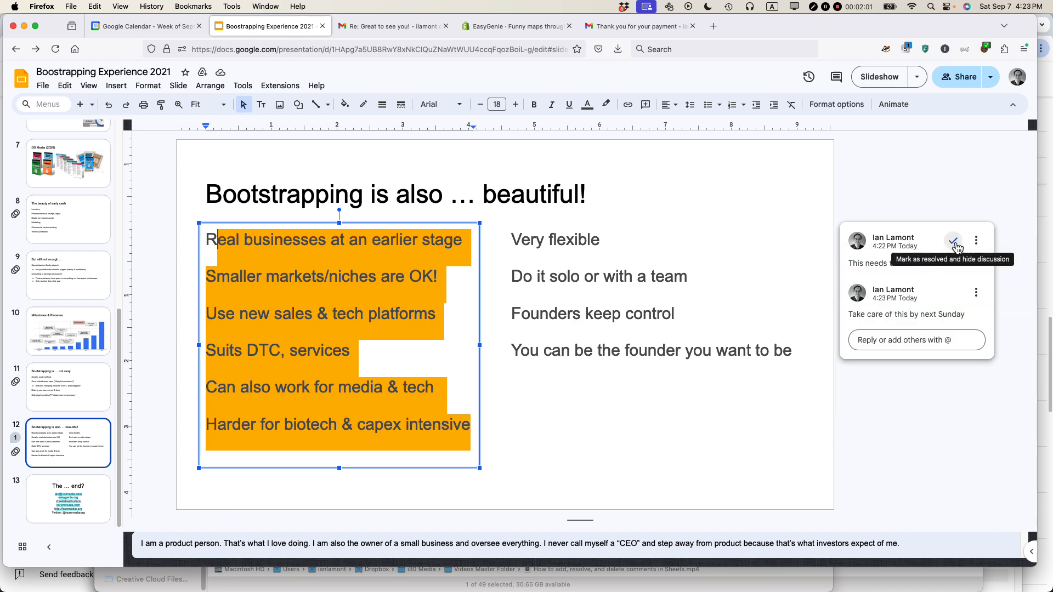
# Step: Mark the bulleted-text thread as resolved and select the 'Do it solo or with a team' line
pyautogui.click(953, 241)
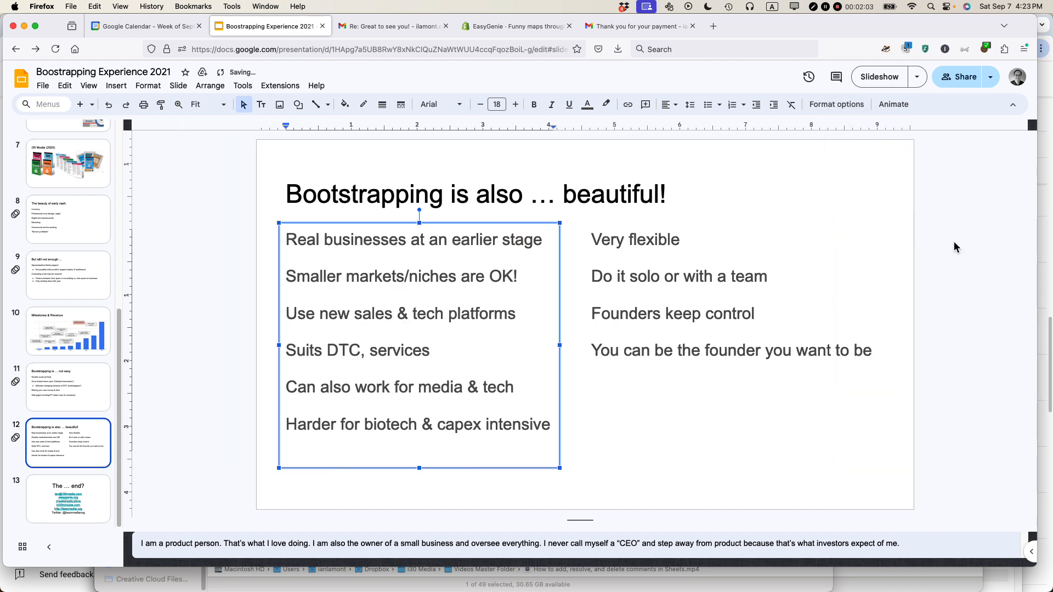
pyautogui.click(684, 294)
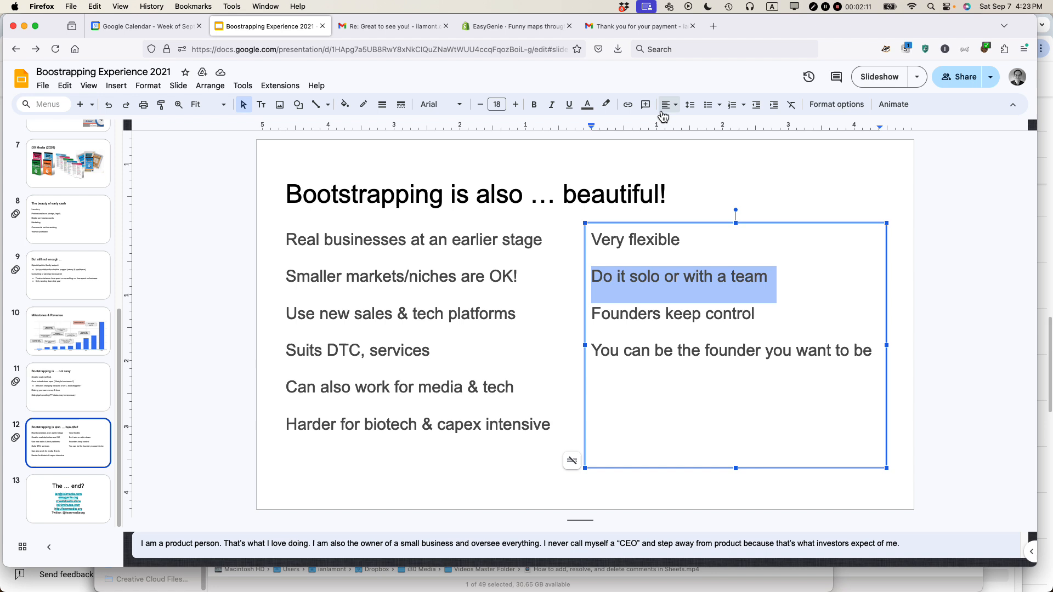
# Step: Post the comment 'Are we sure about this?' on the selected line, fixing a typo along the way
pyautogui.click(644, 104)
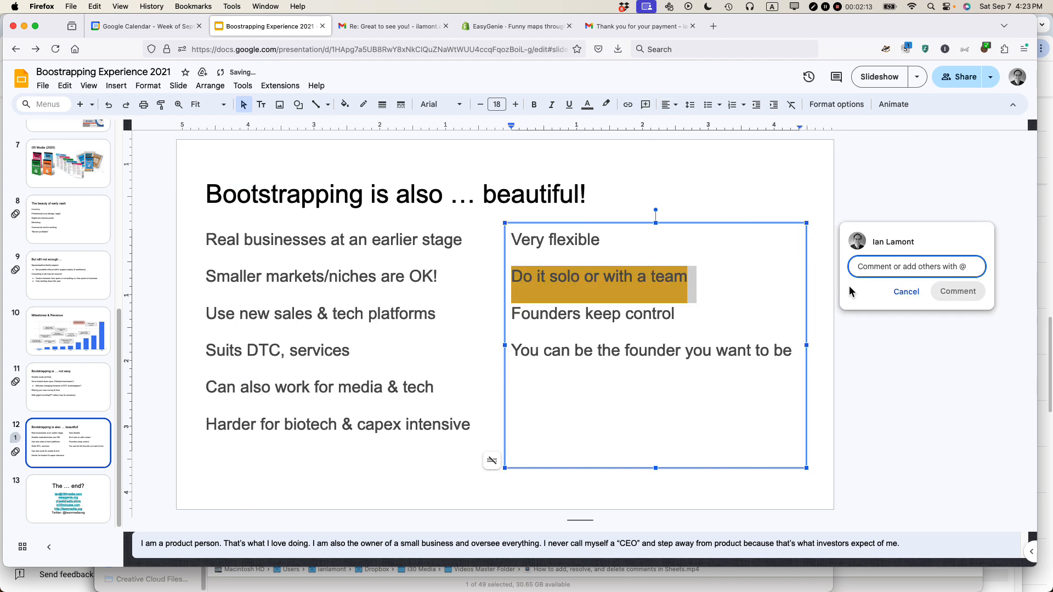
pyautogui.write('Are we syre ab')
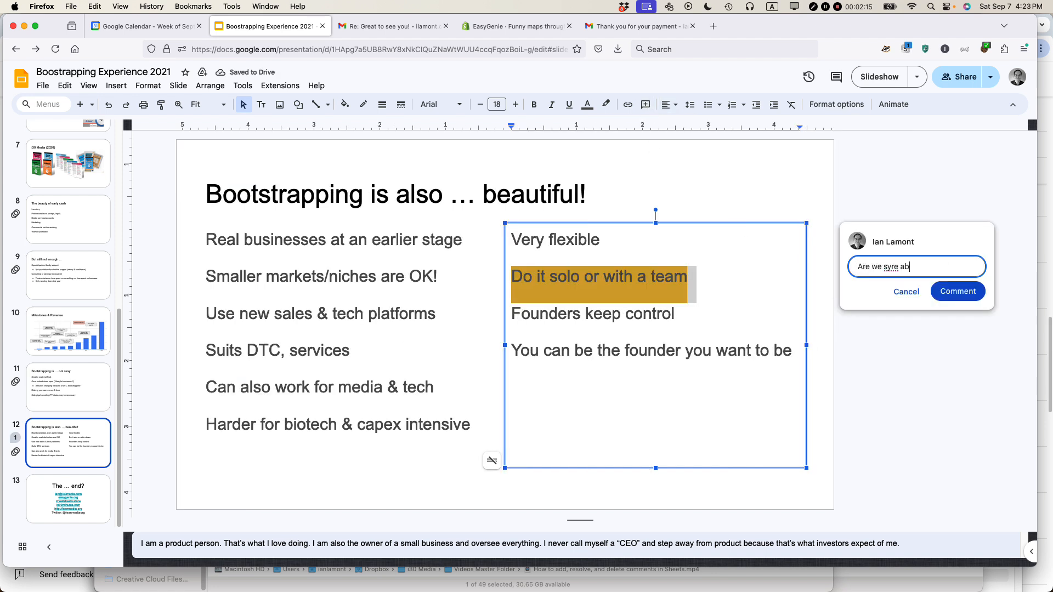
pyautogui.press('Backspace')
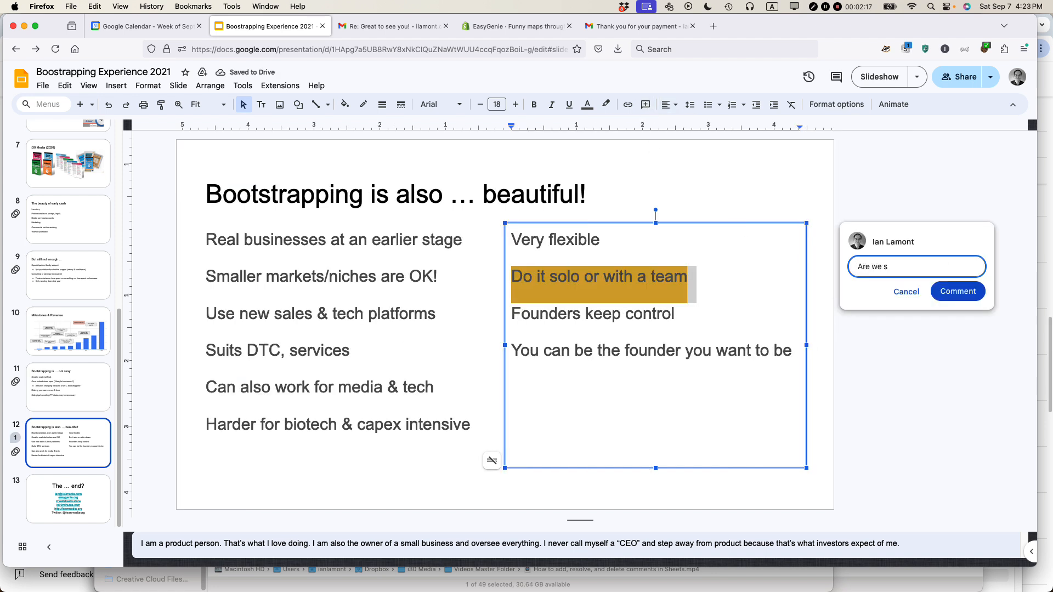
pyautogui.write('ure about this?')
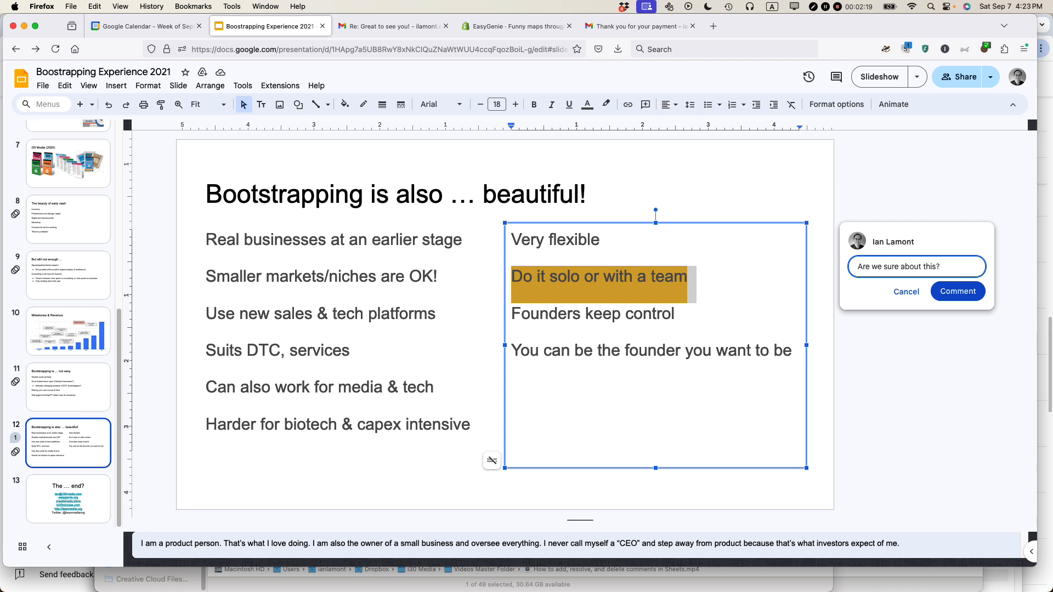
pyautogui.click(957, 291)
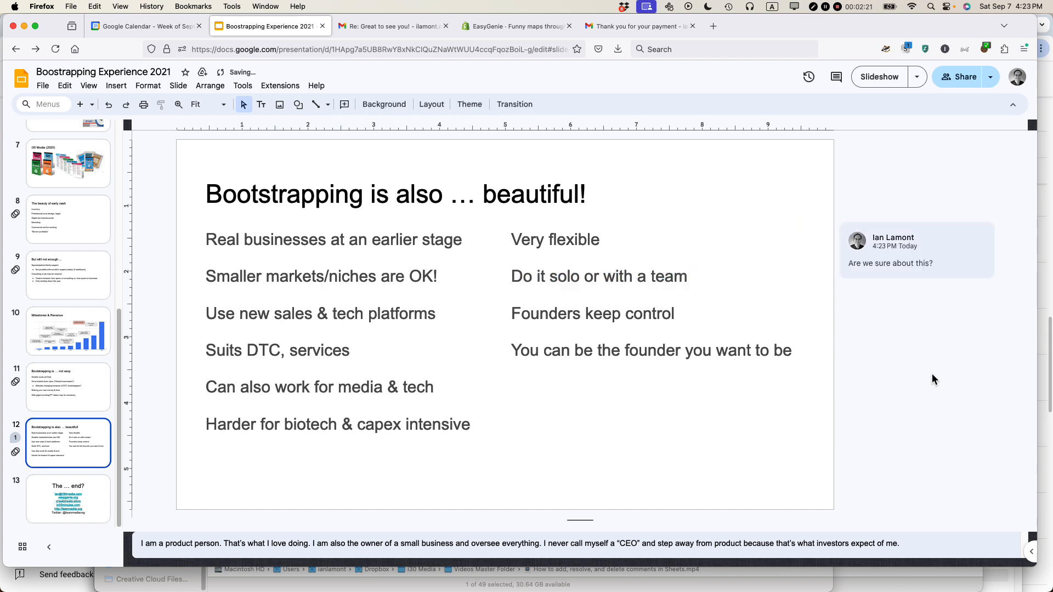
pyautogui.moveTo(915, 263)
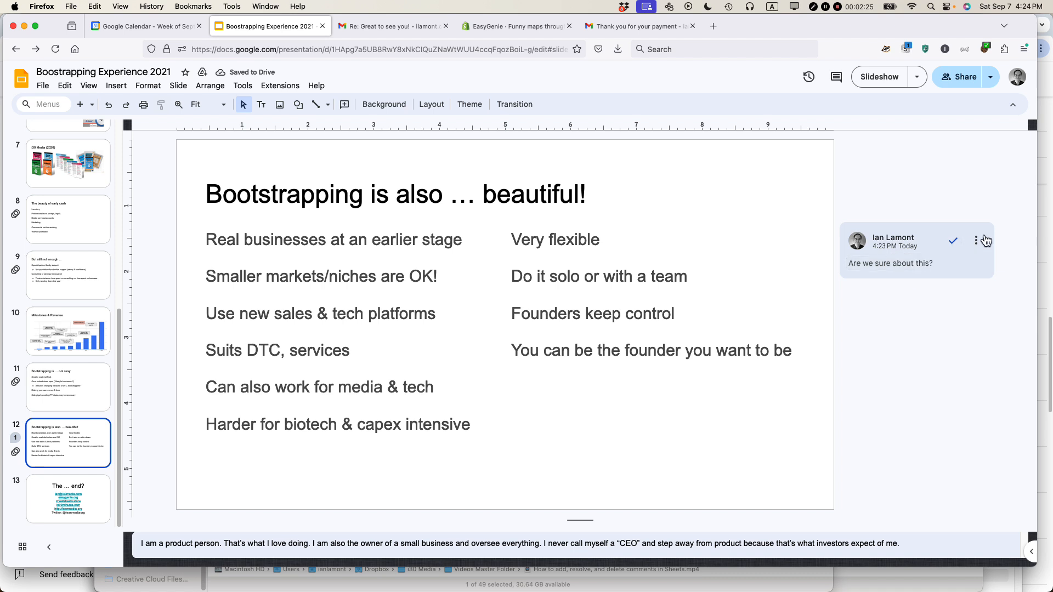
# Step: Delete the 'Are we sure about this?' thread via its menu and confirm the deletion
pyautogui.click(976, 241)
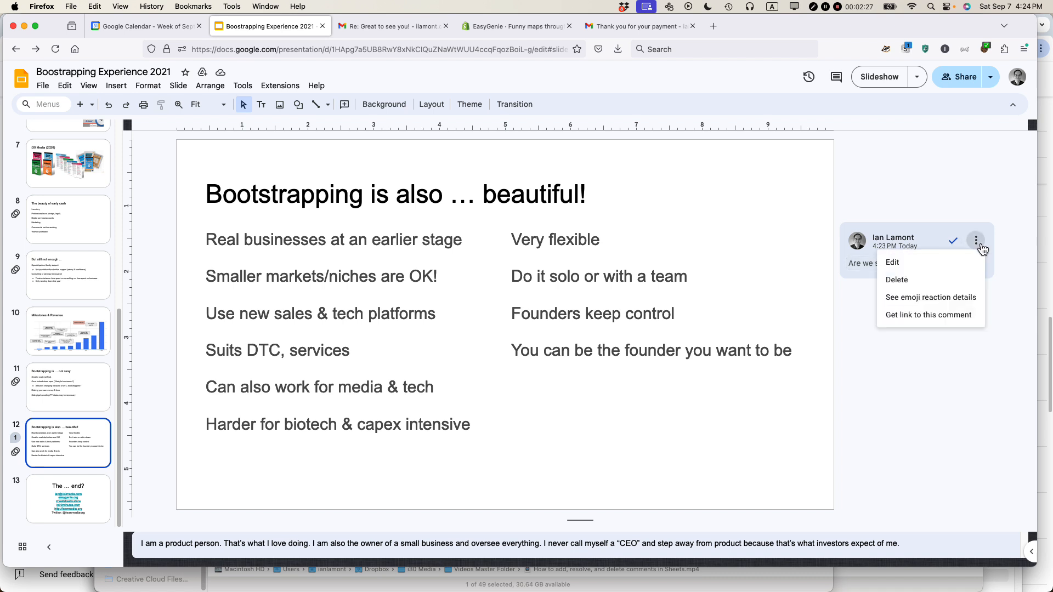
pyautogui.click(896, 279)
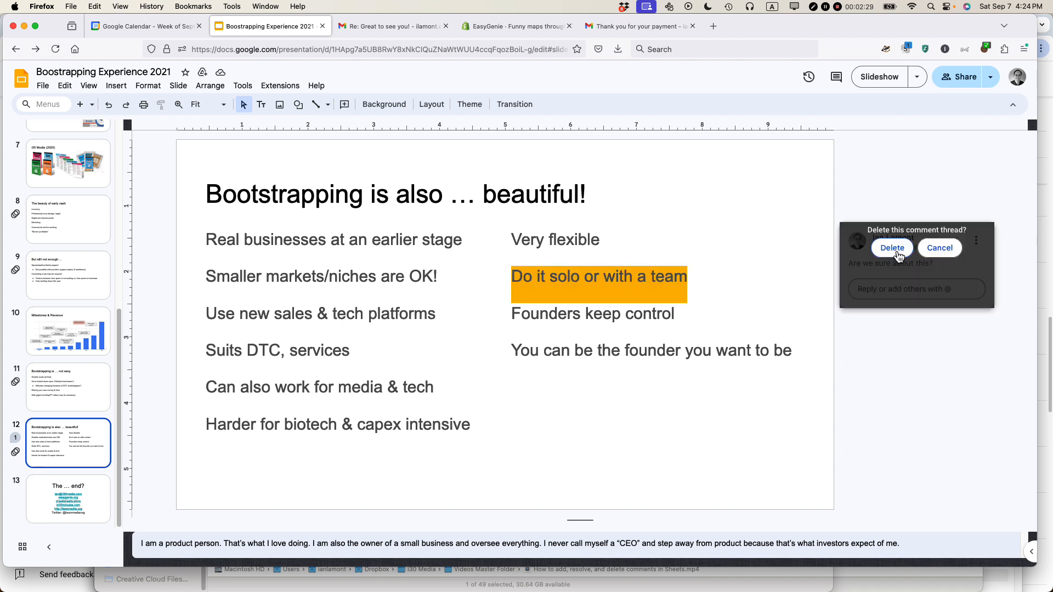
pyautogui.click(892, 247)
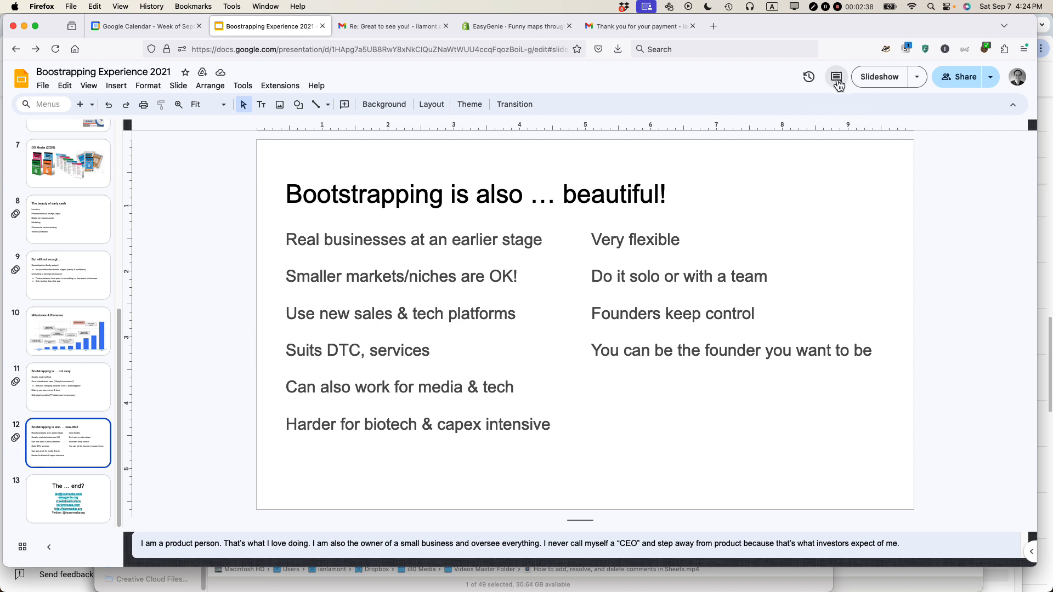
pyautogui.moveTo(835, 77)
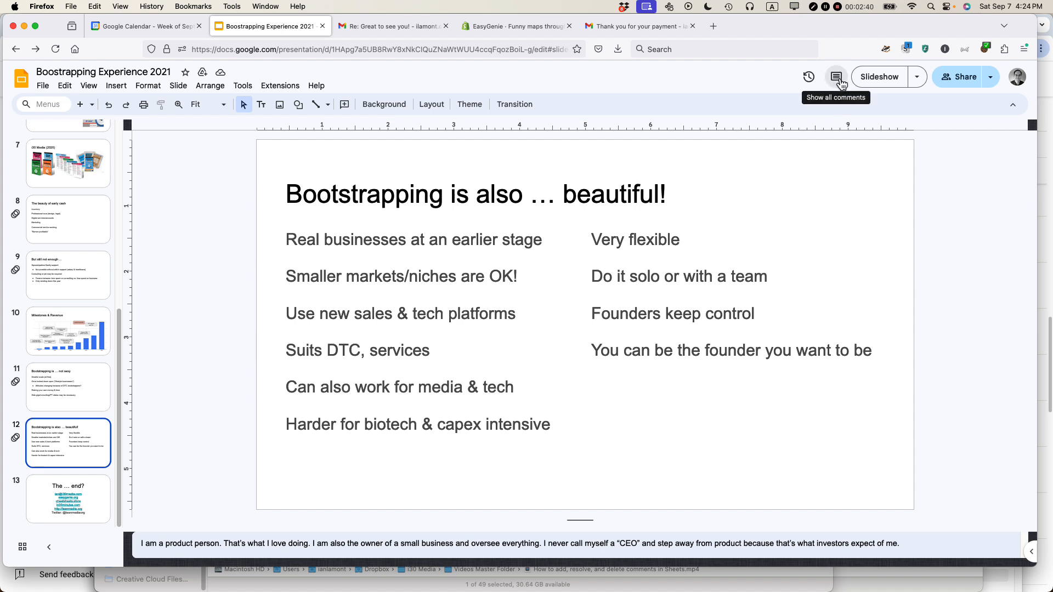
# Step: Show all comments so the resolved bulleted-text thread and its reply are listed
pyautogui.click(836, 76)
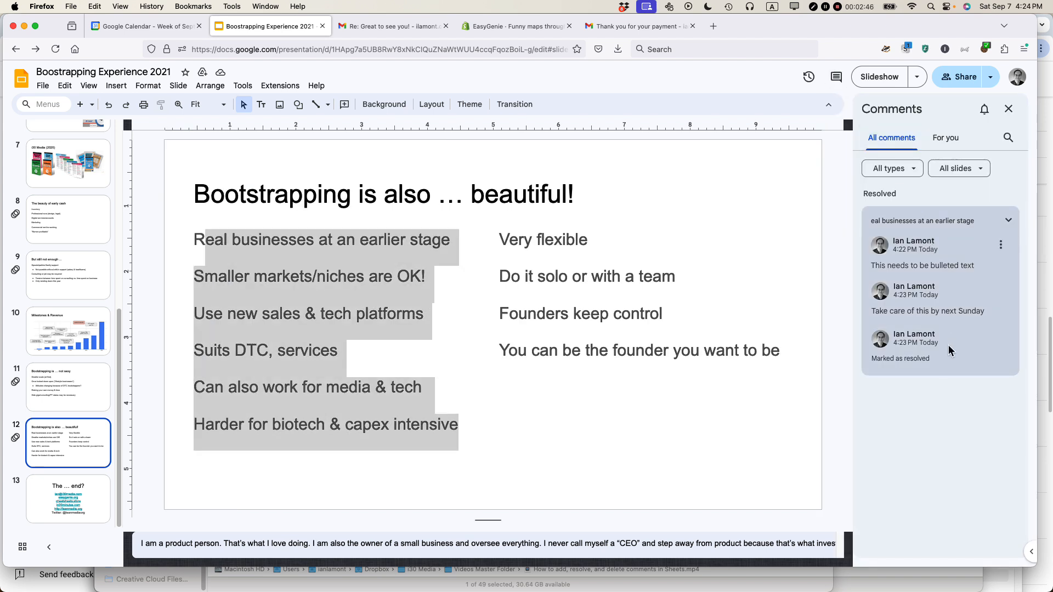
pyautogui.moveTo(933, 307)
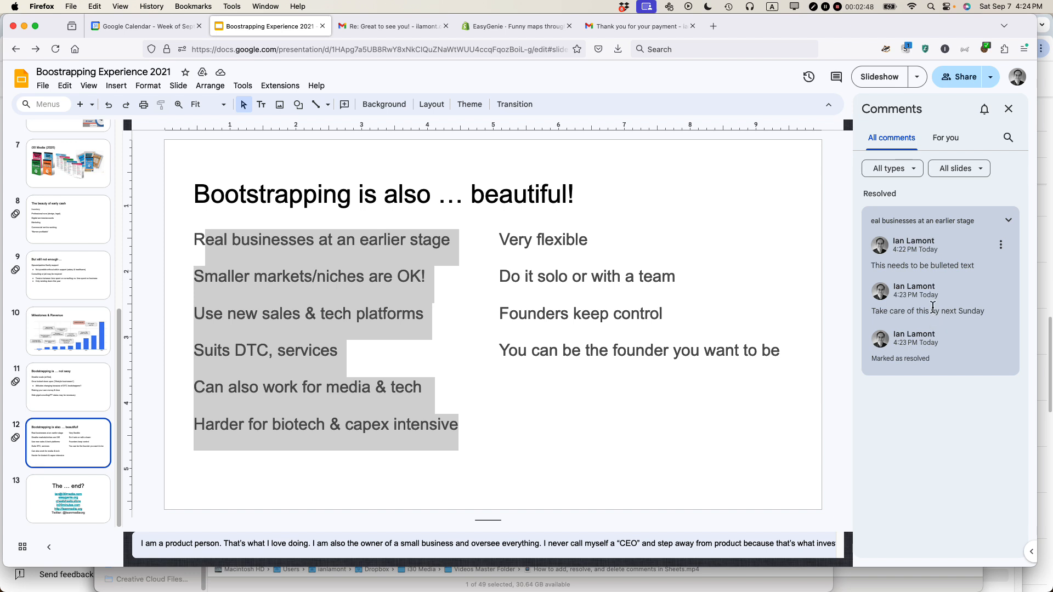
pyautogui.moveTo(937, 261)
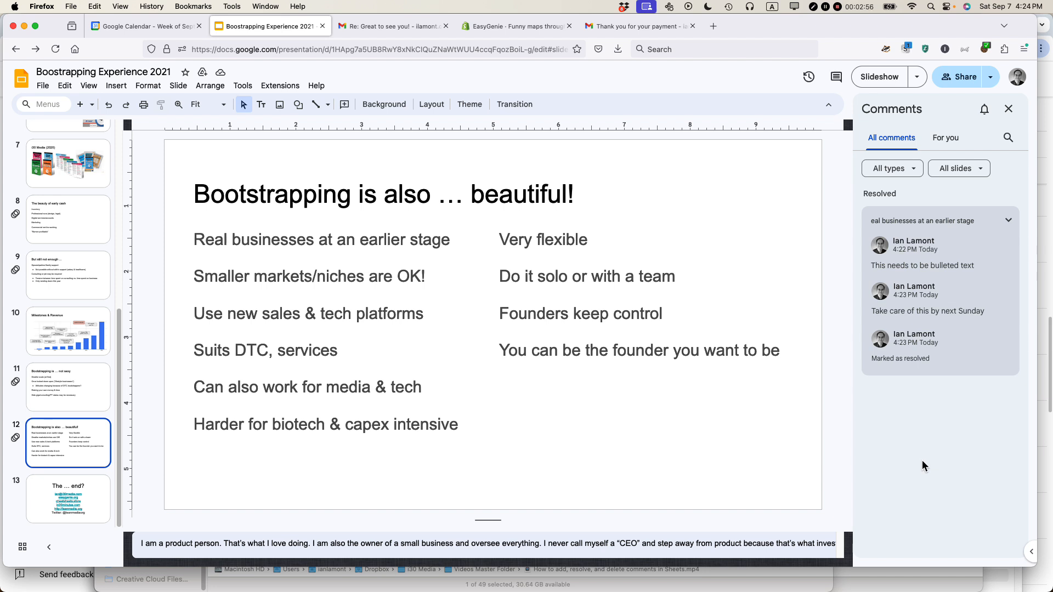
pyautogui.moveTo(839, 12)
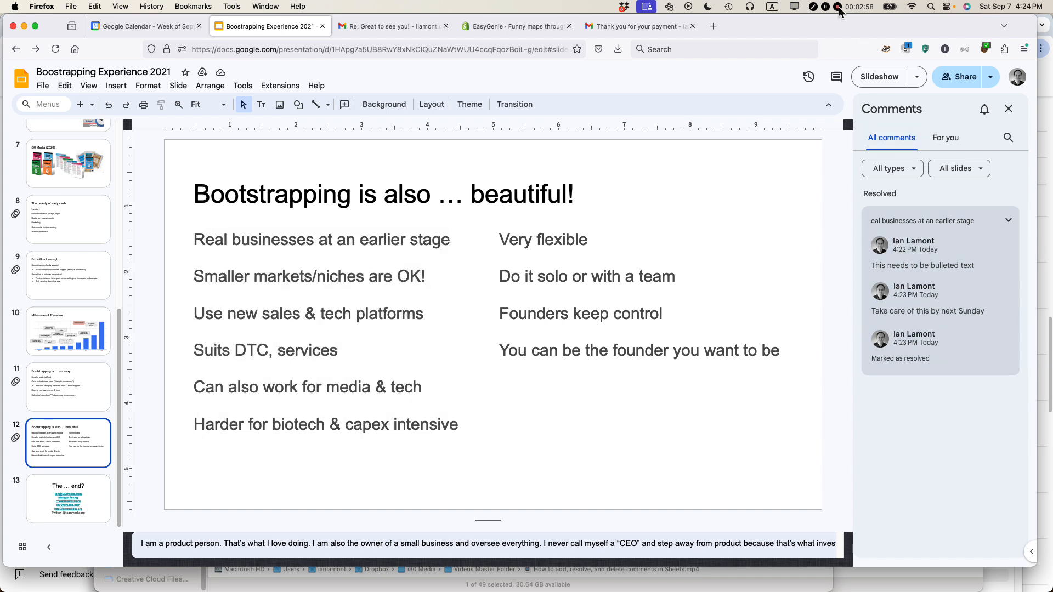